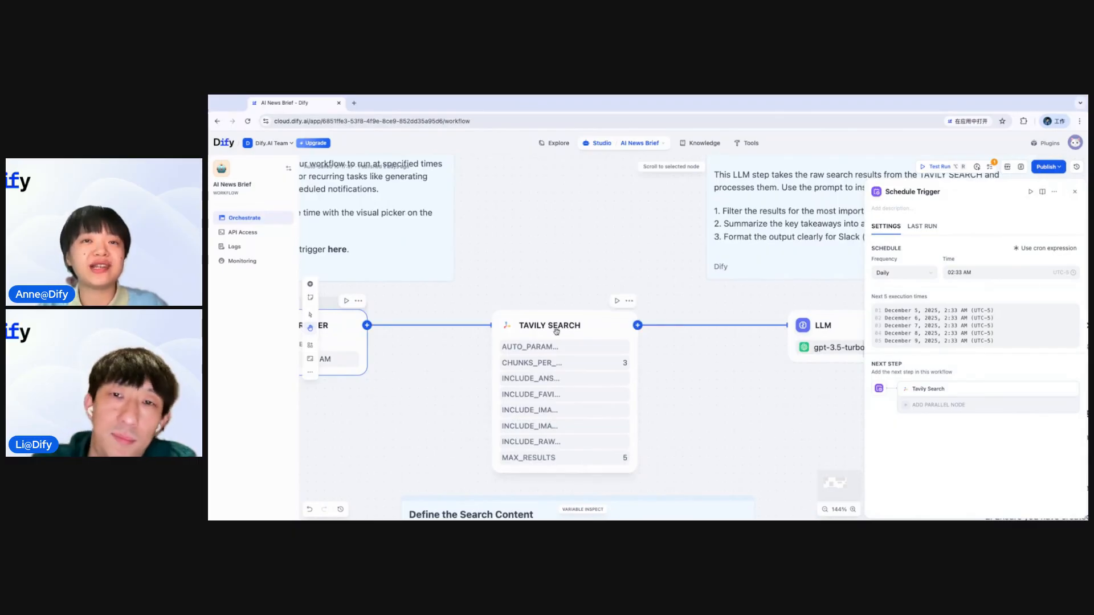
- Show the Tavily Search node's query on LLM breakthroughs with advanced search depth
left_click(549, 325)
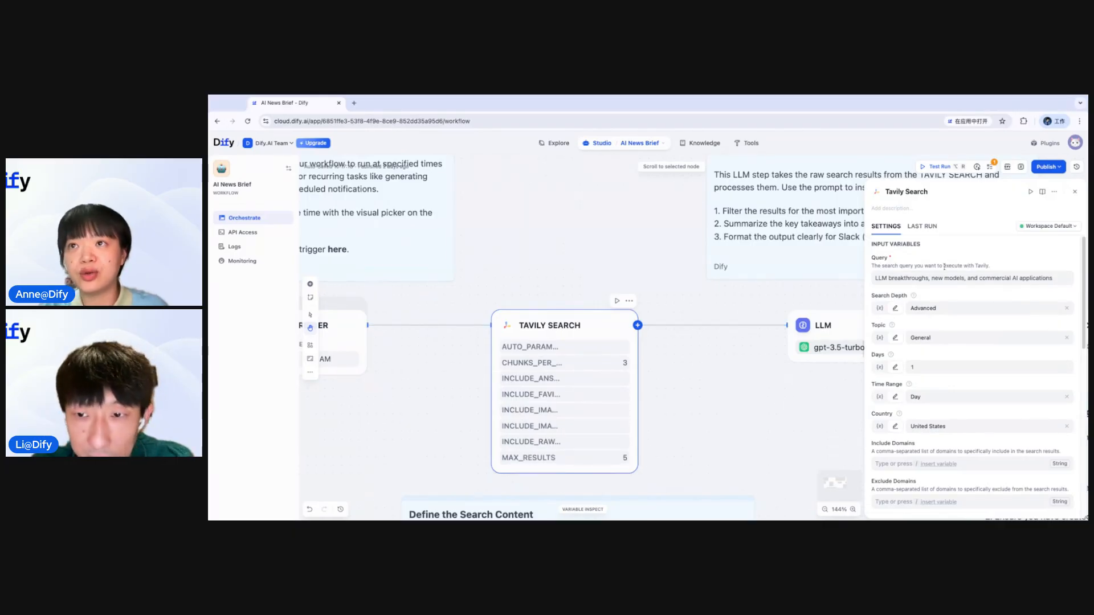
mouse_move(899, 414)
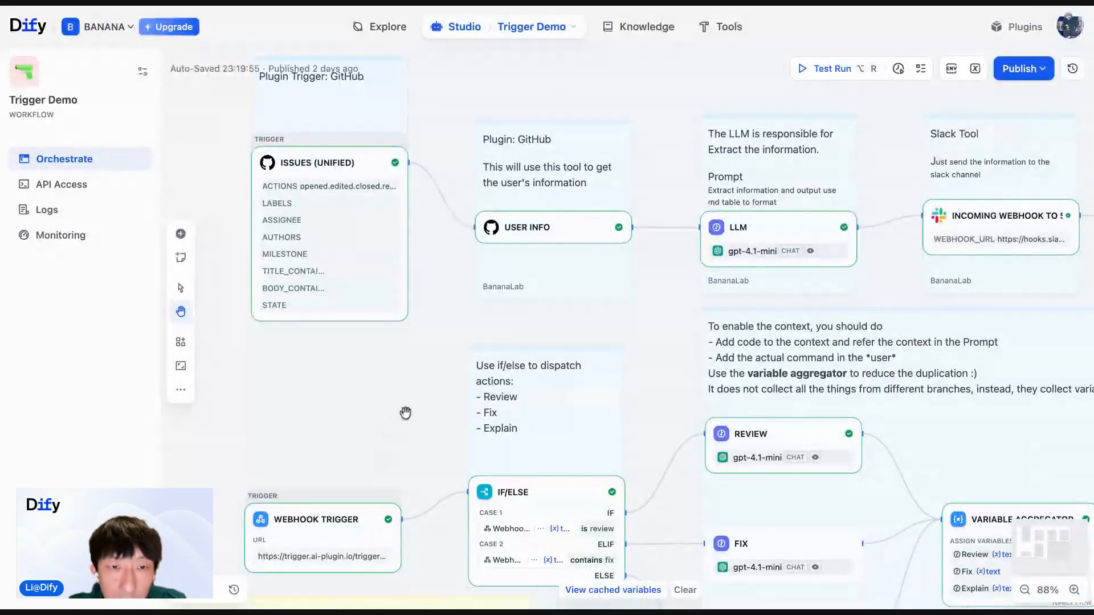
- Pan the canvas to bring the Issues (Unified) GitHub trigger into view
left_click_drag(406, 413, 375, 147)
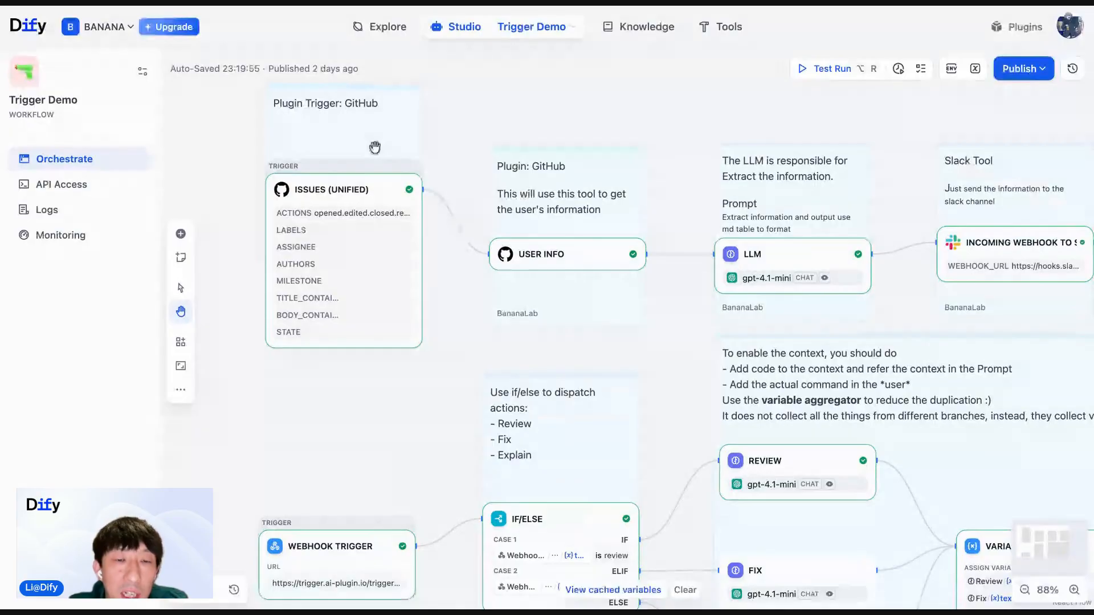
mouse_move(278, 345)
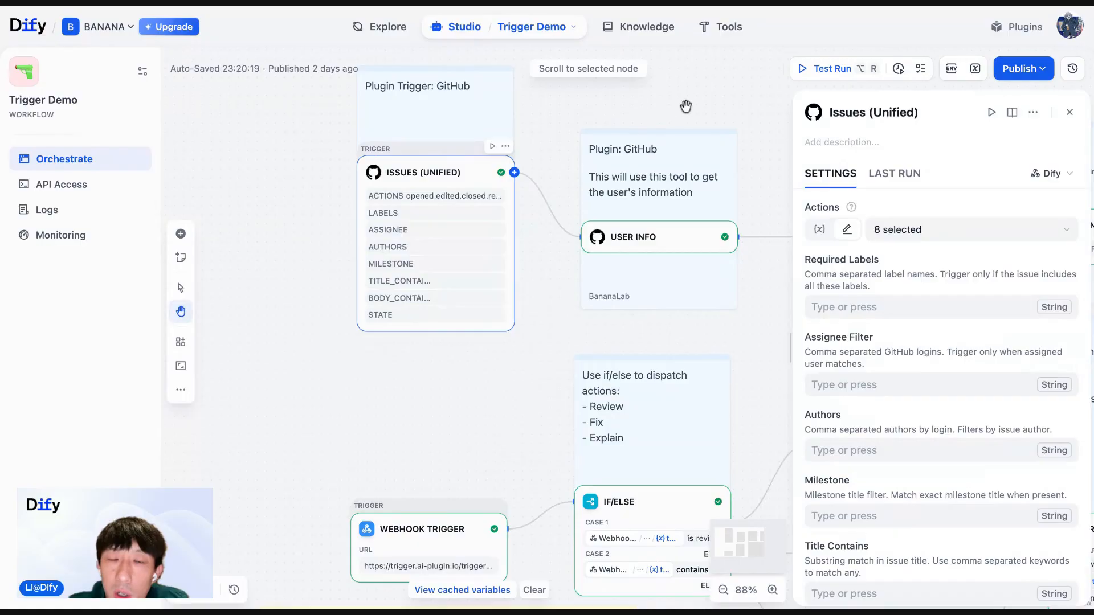
left_click_drag(686, 106, 602, 109)
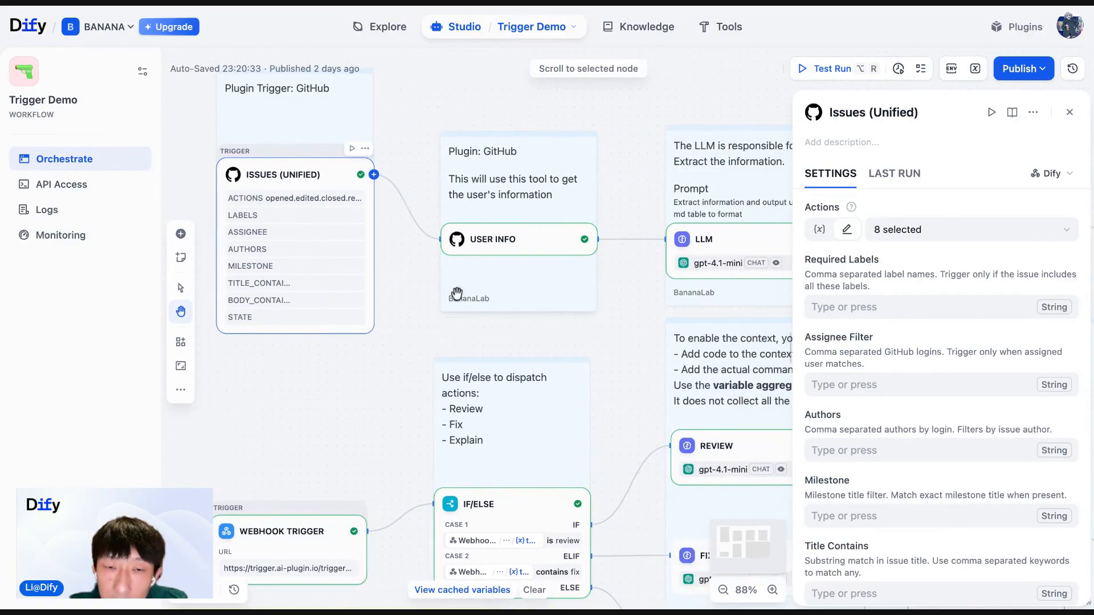
left_click_drag(293, 175, 288, 232)
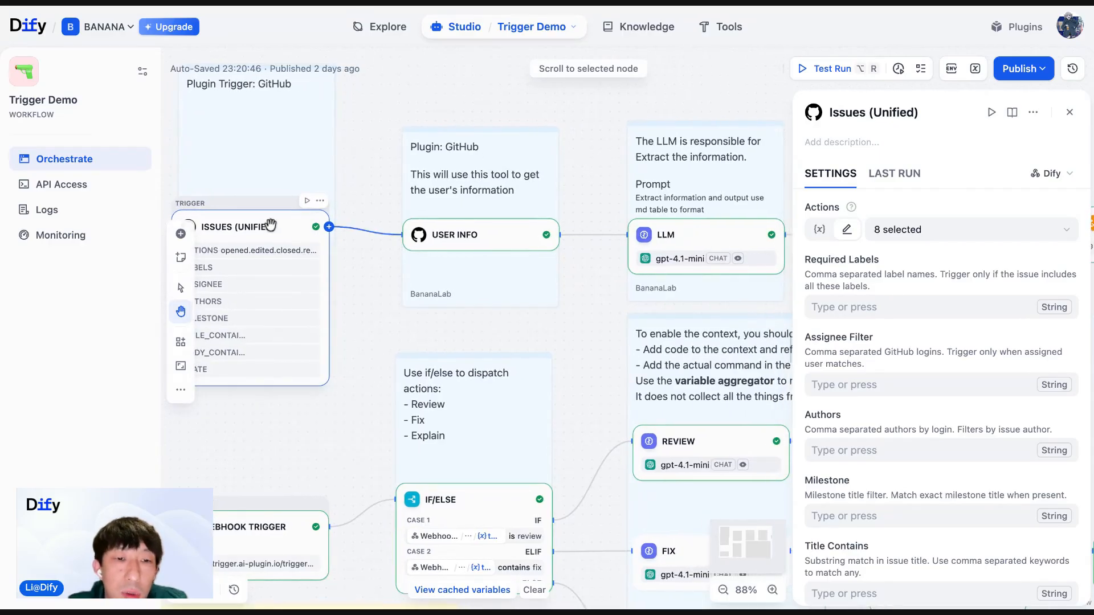
mouse_move(546, 184)
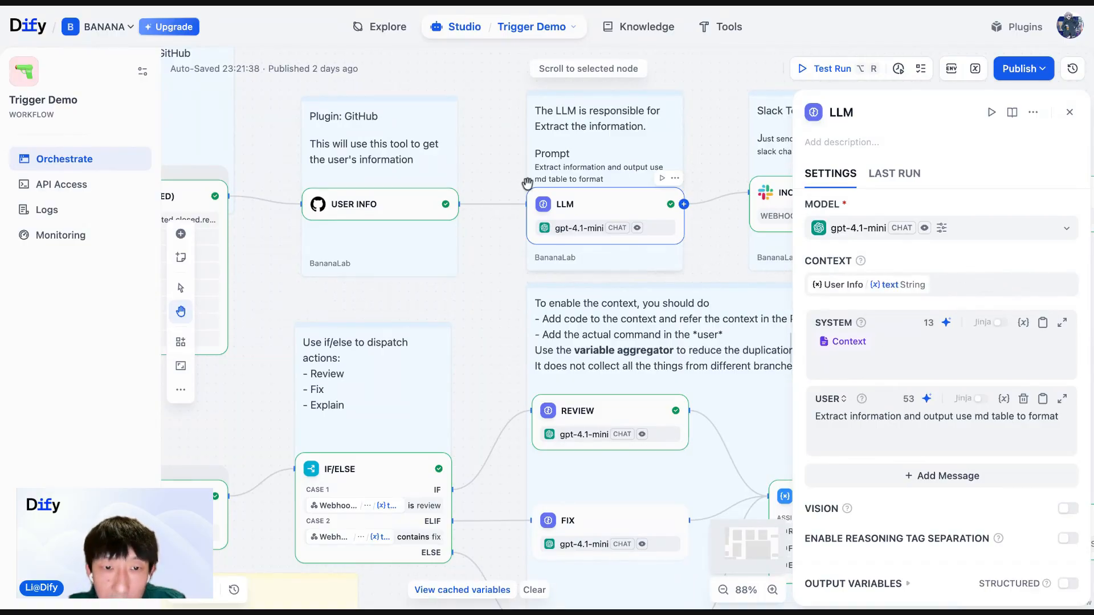
mouse_move(947, 276)
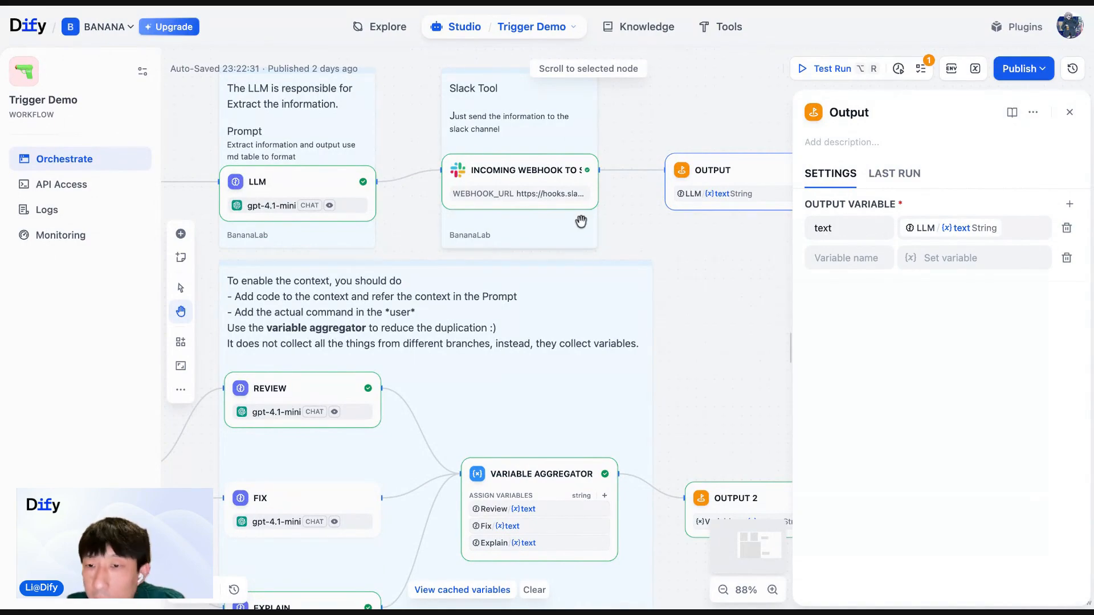
- Start a test run from the Issues (Unified) trigger as the start node
left_click(825, 68)
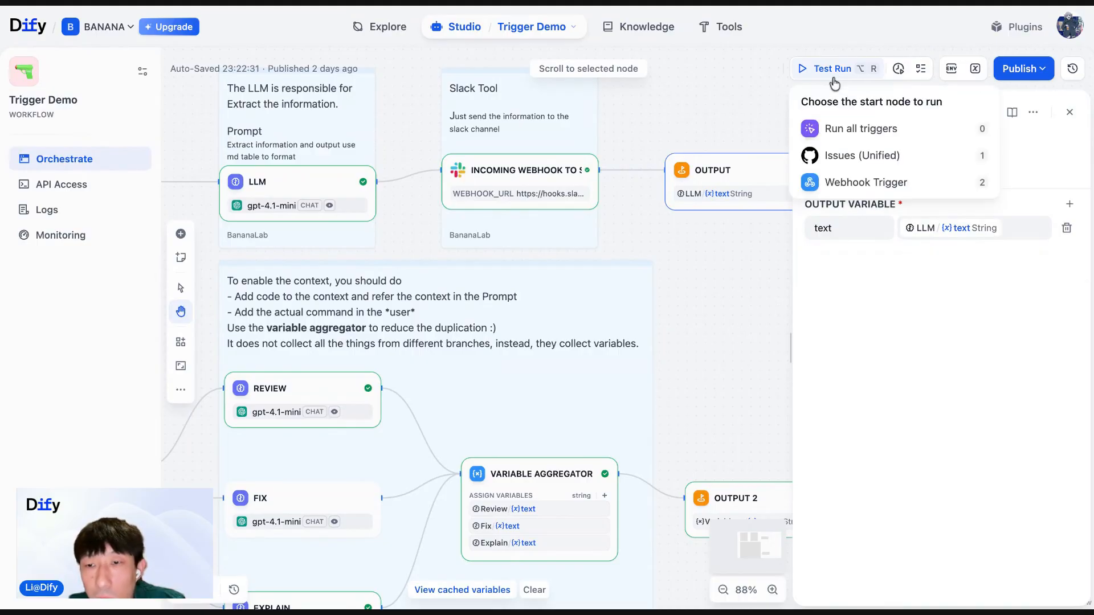
left_click(860, 129)
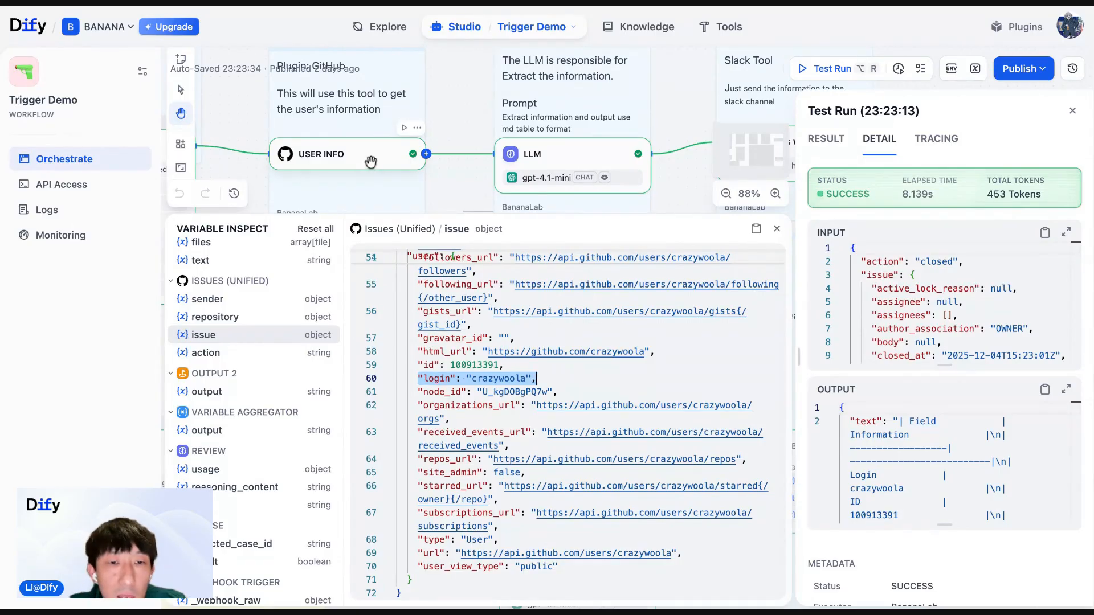
left_click(322, 154)
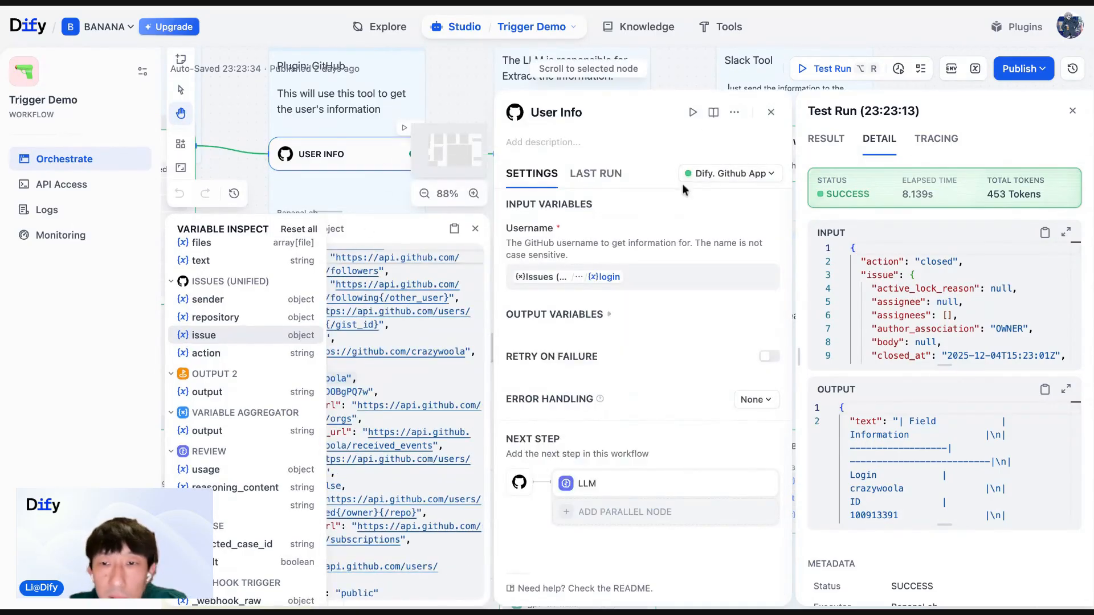
left_click(772, 111)
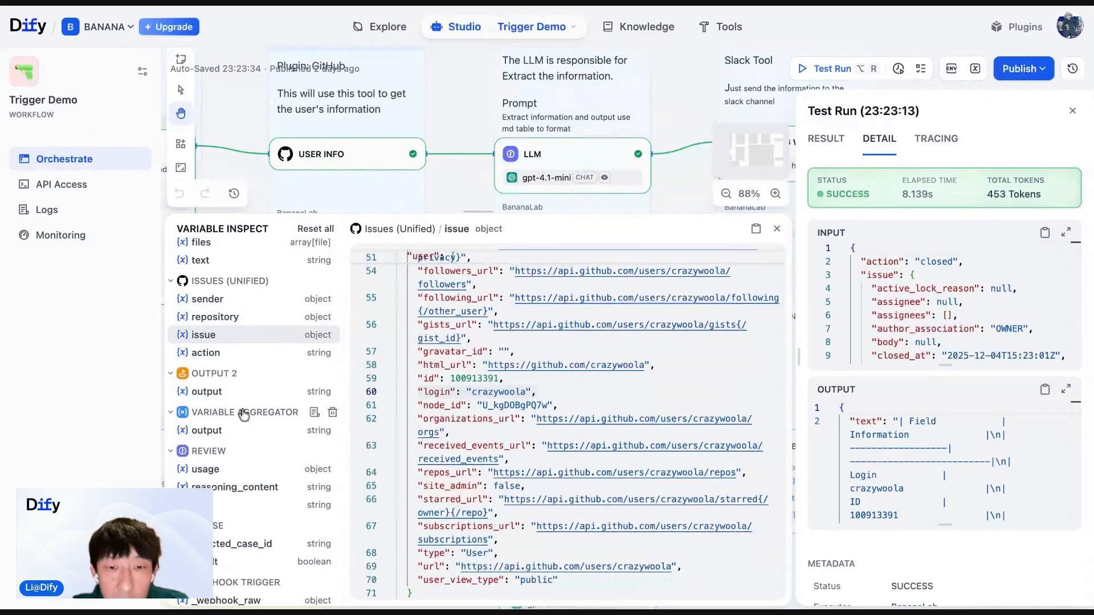
- Inspect the User Info tool's text output, the GitHub user profile JSON
left_click(201, 421)
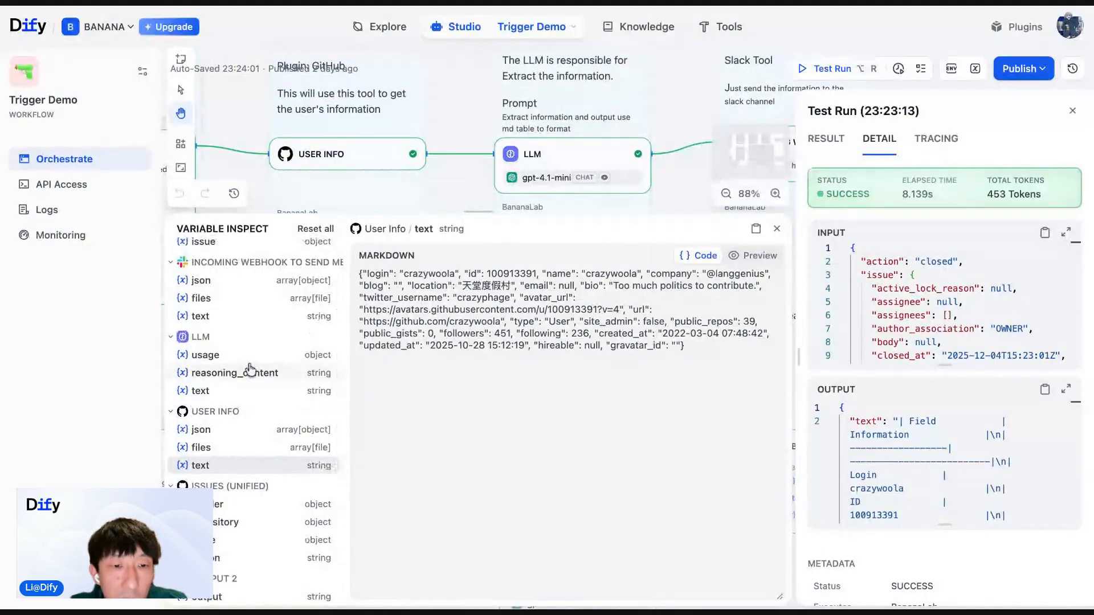
- Inspect the LLM's markdown table output, then leave the inspector for the webhook workflow
left_click(235, 373)
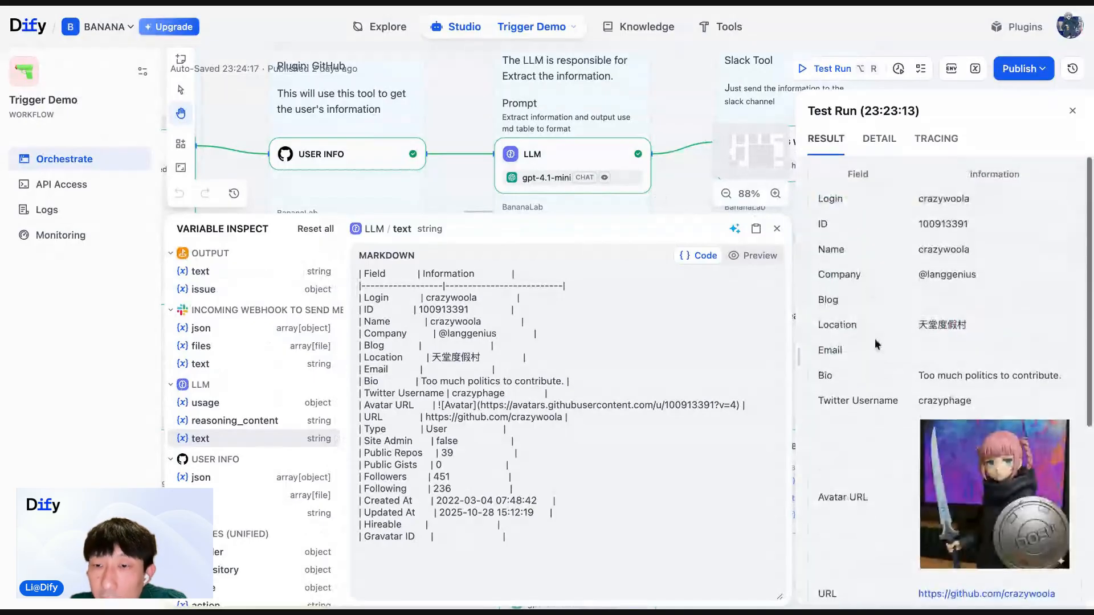
scroll("down", 3)
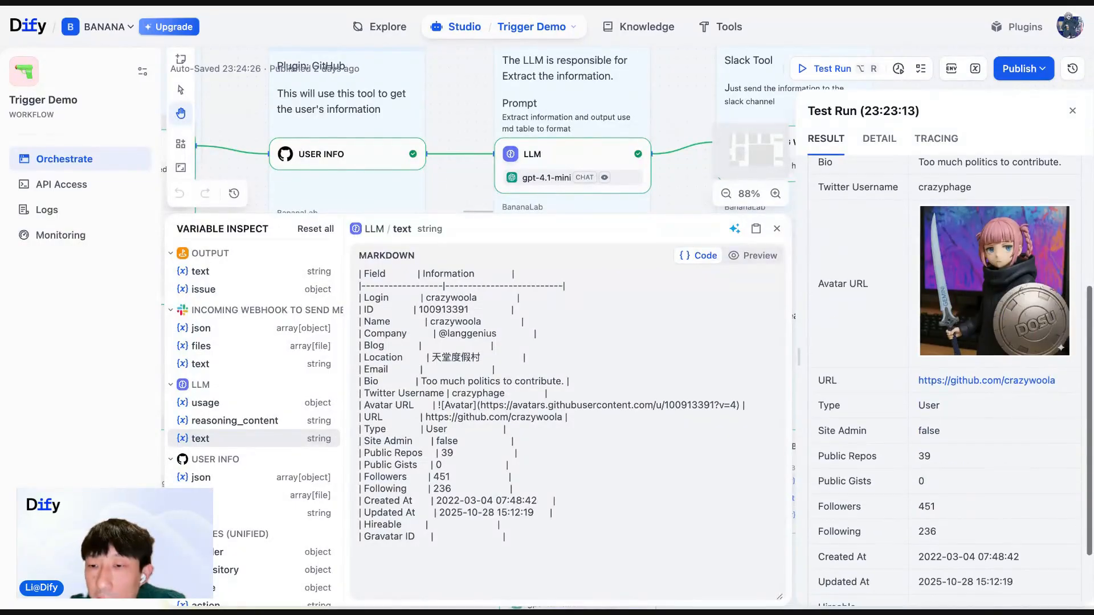
scroll("down", 3)
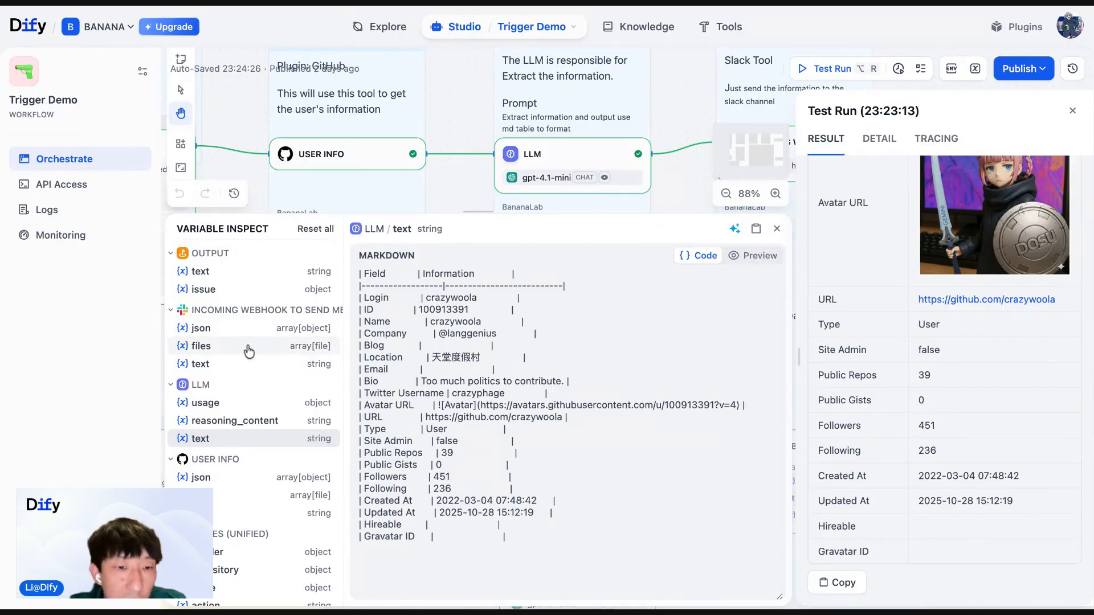
left_click(201, 364)
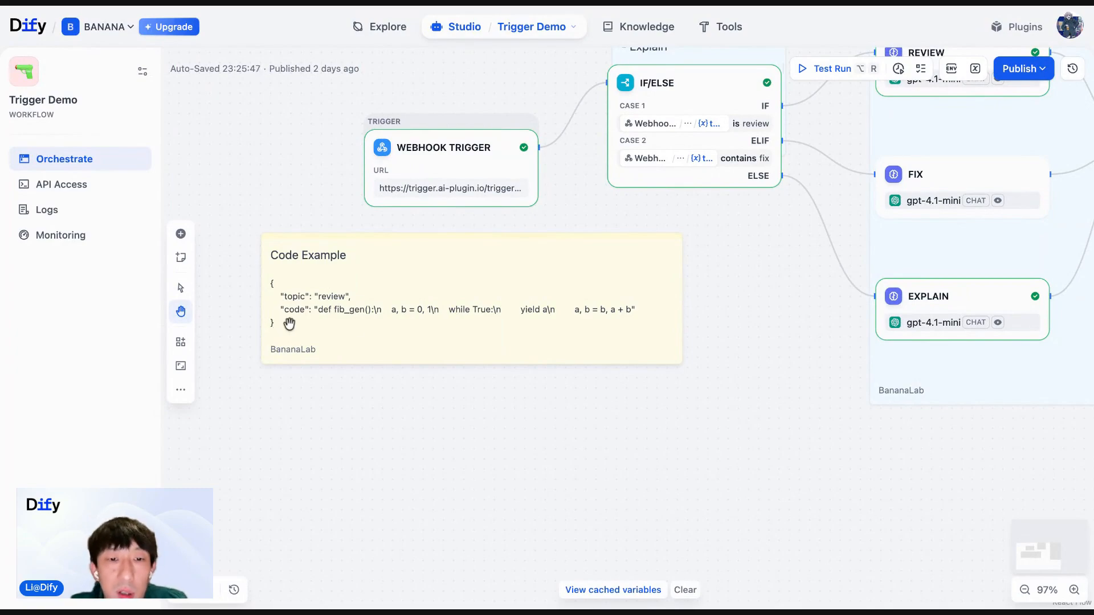
- Run the webhook workflow to get the fib_gen code with review comments
left_click(443, 147)
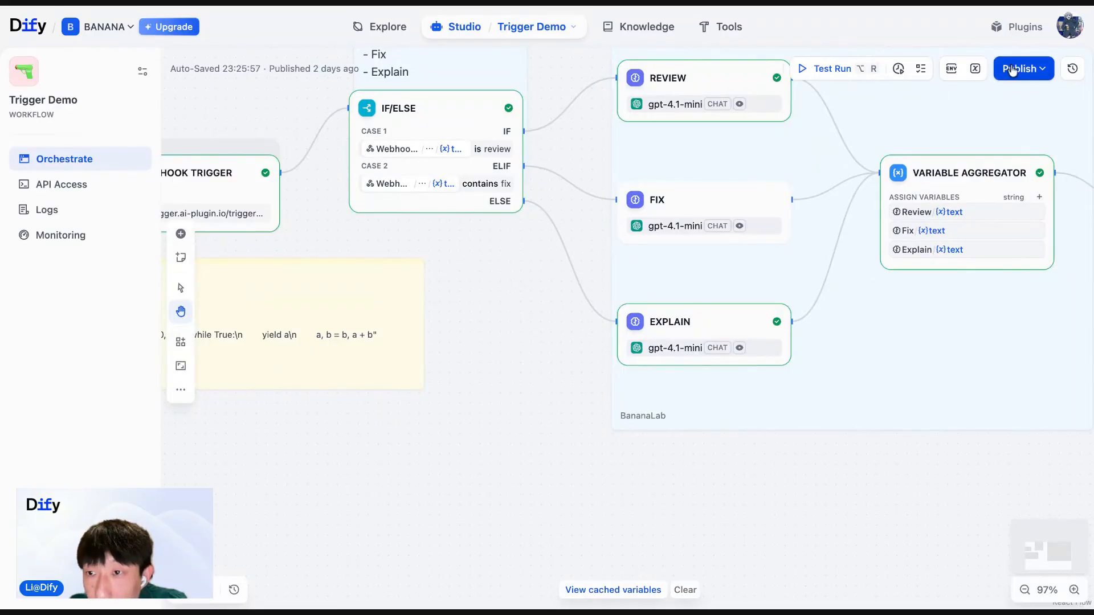
left_click(831, 69)
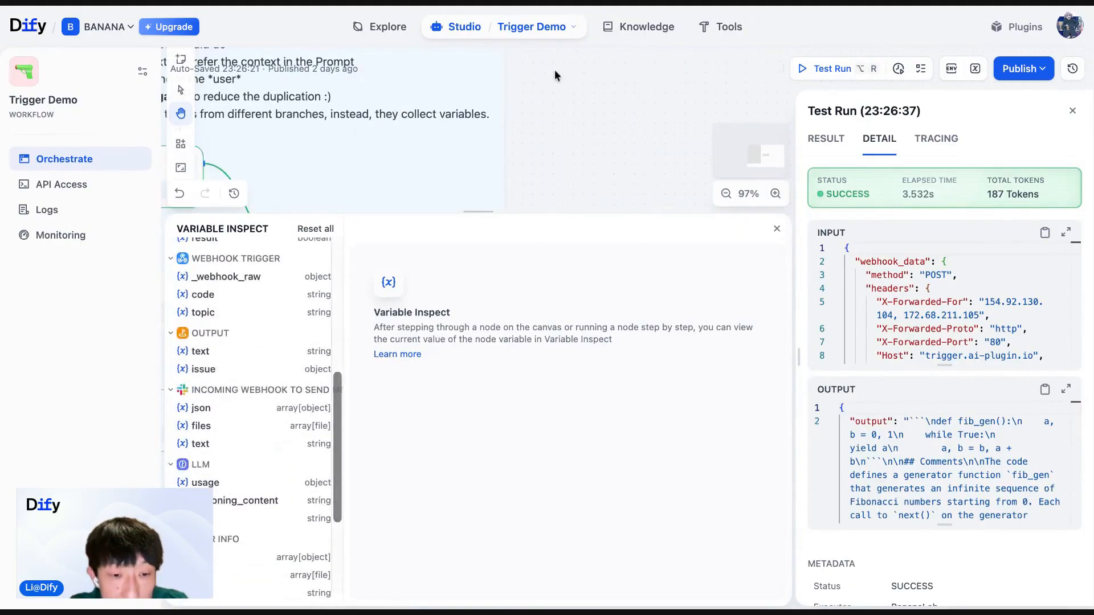
- Show the Webhook Trigger settings with required topic and code body parameters
left_click(372, 189)
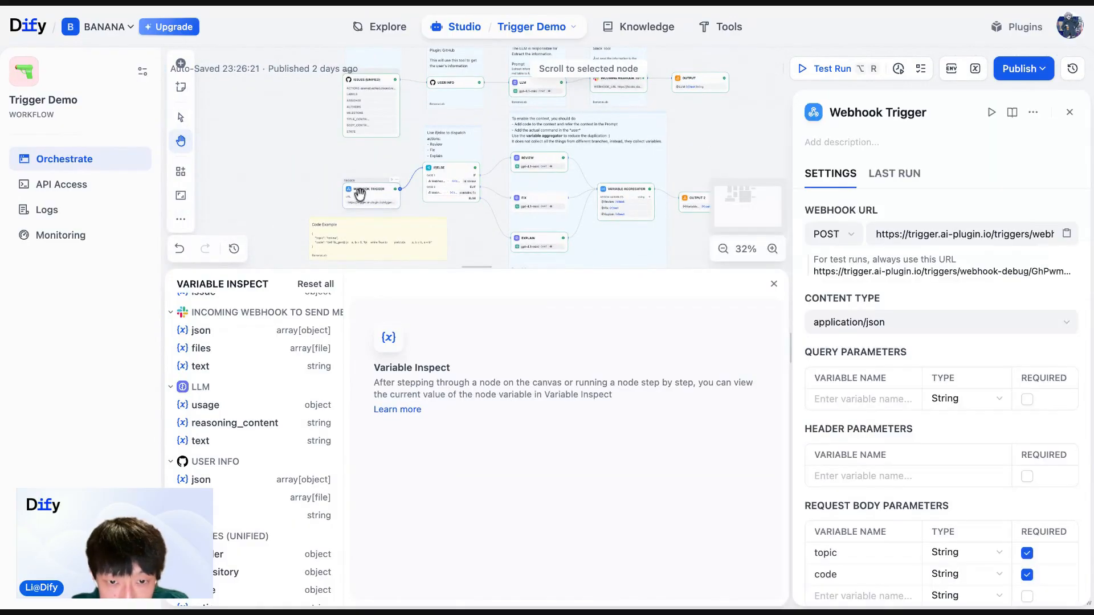
- Show the Review LLM node's prompt in its settings panel
left_click(492, 151)
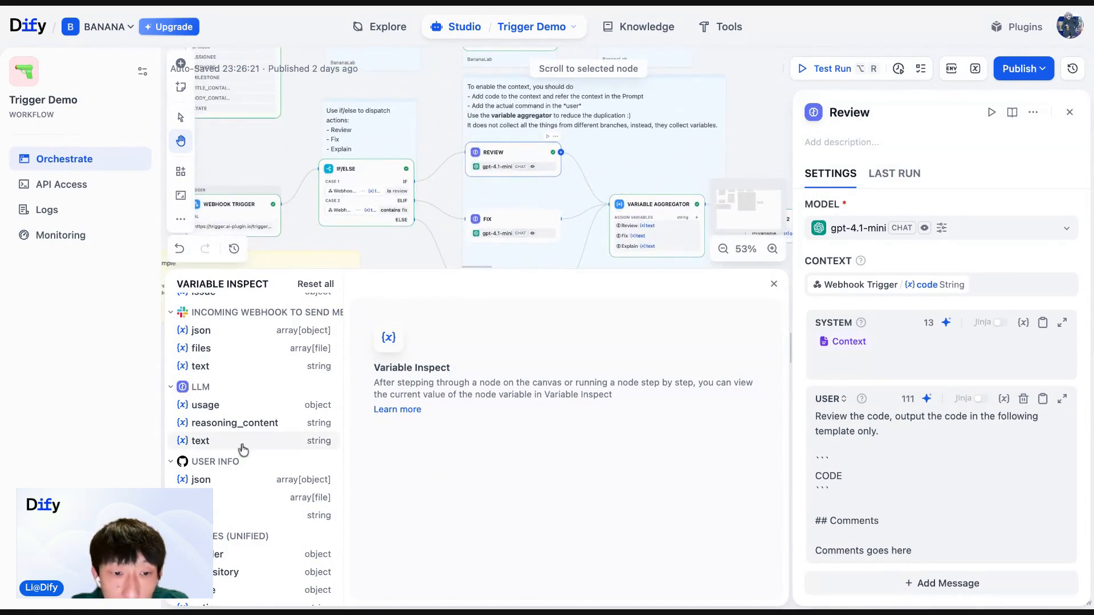
scroll("down", 3)
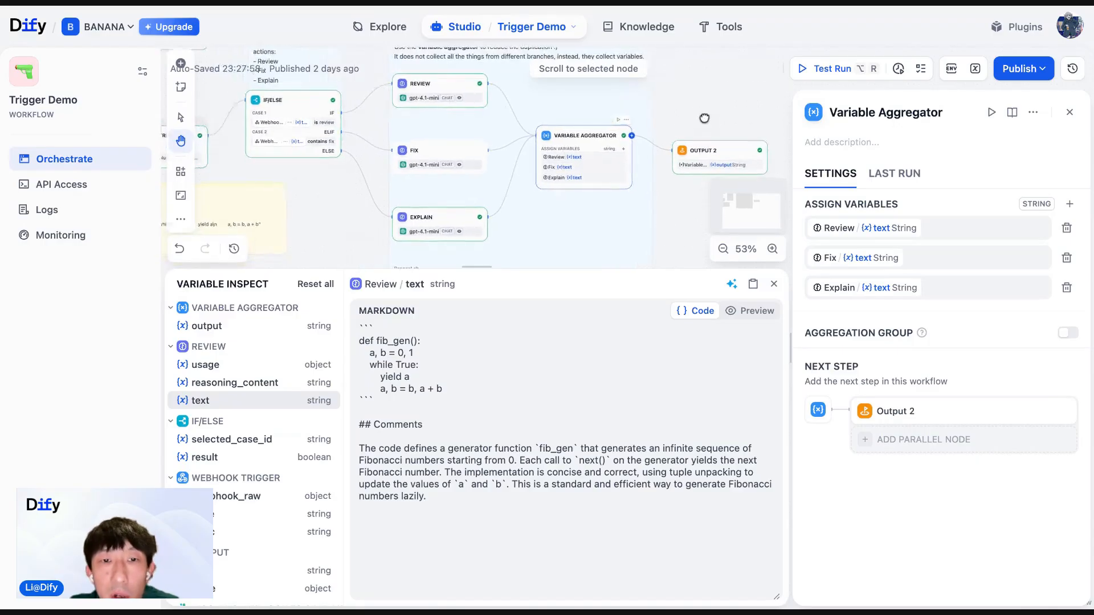
- Review the Review and Fix nodes' settings, then close the node panel
left_click(418, 83)
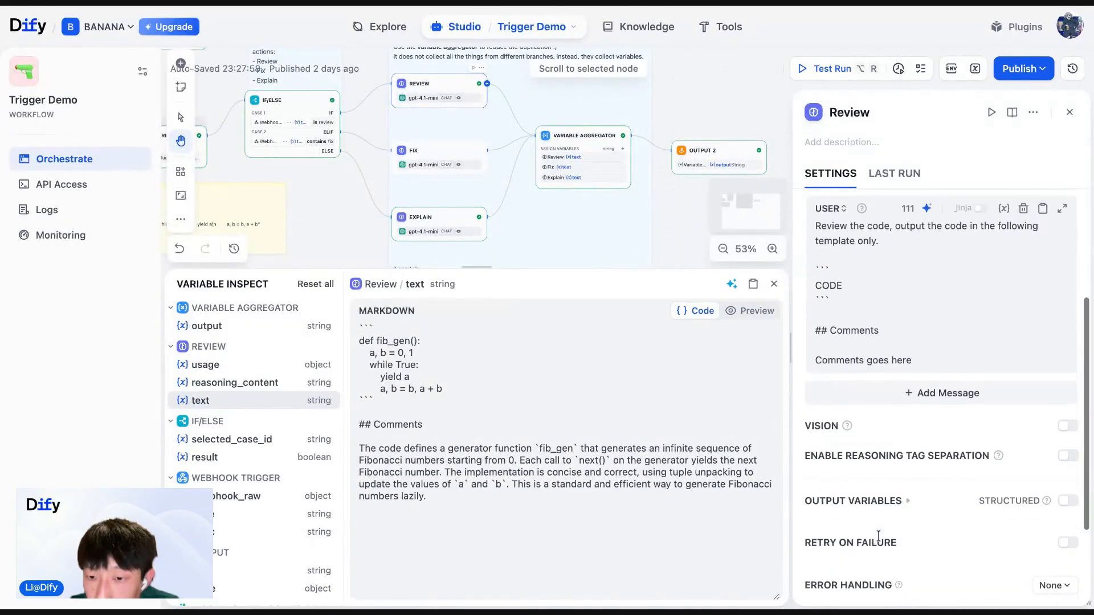
scroll("down", 3)
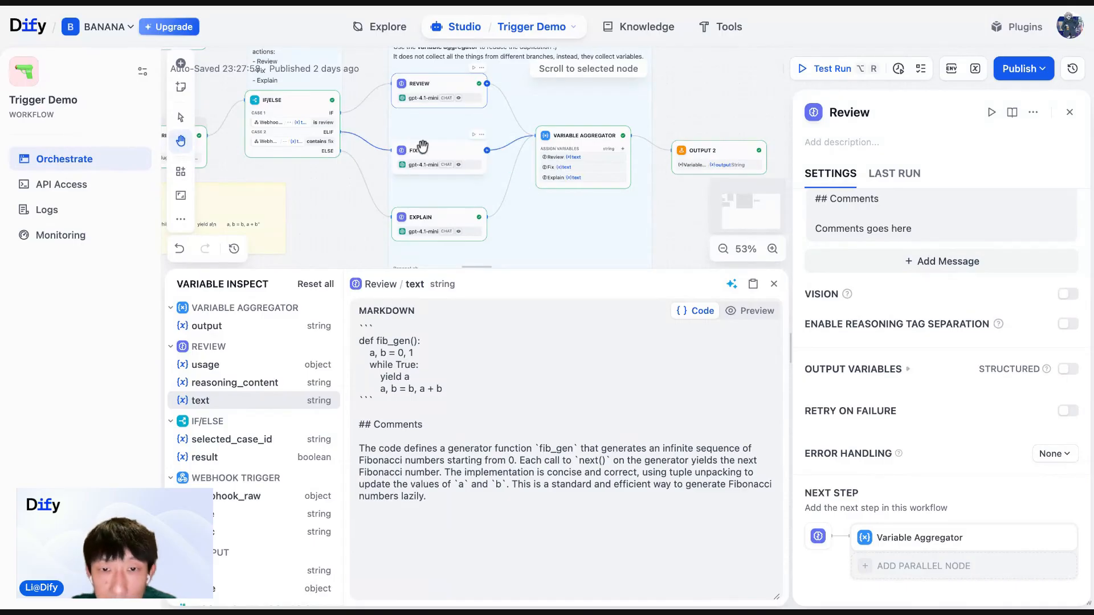
left_click(439, 157)
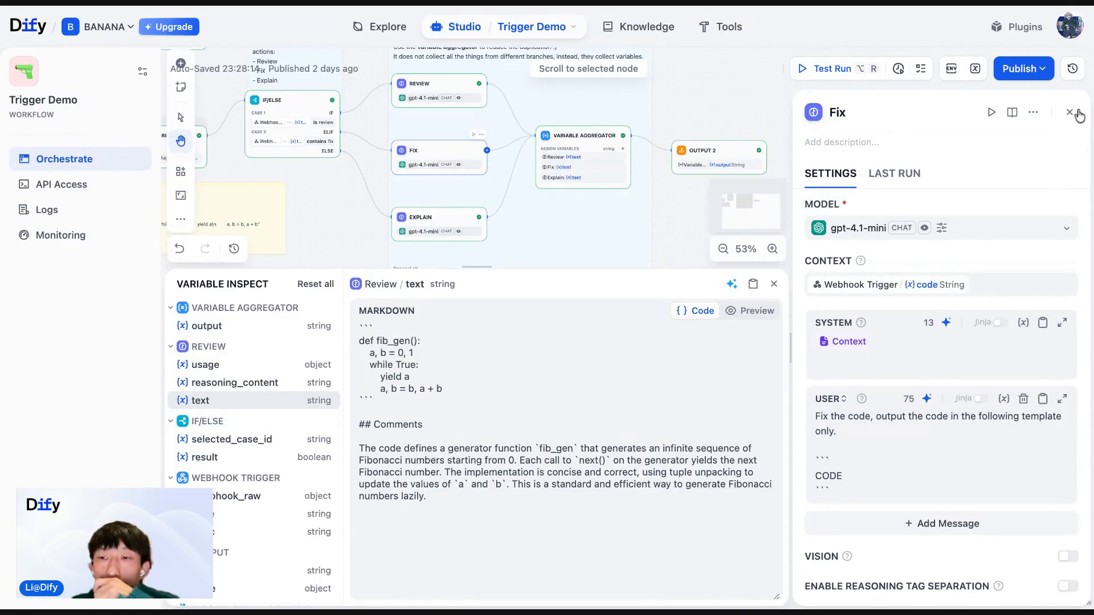
left_click(1070, 113)
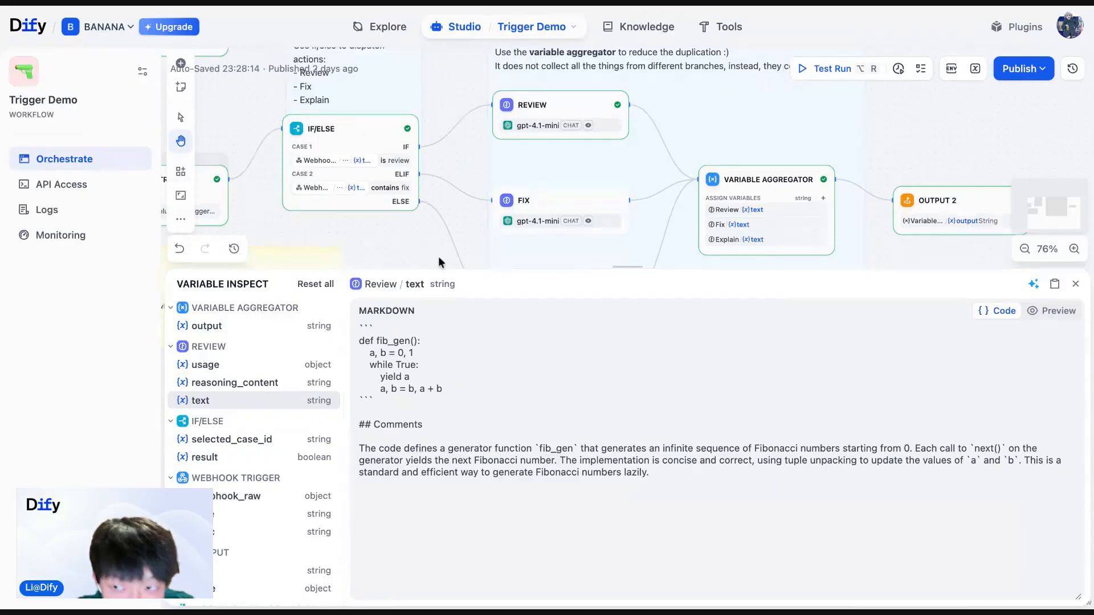
- Start a test run listening for events from the Webhook Trigger start node
left_click(1019, 68)
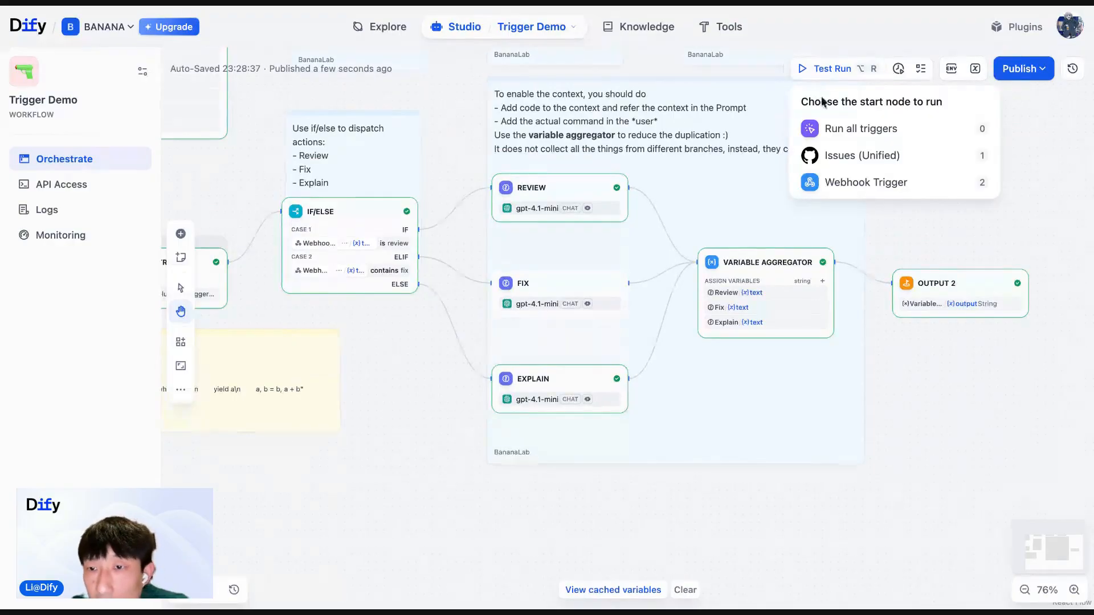
left_click(866, 182)
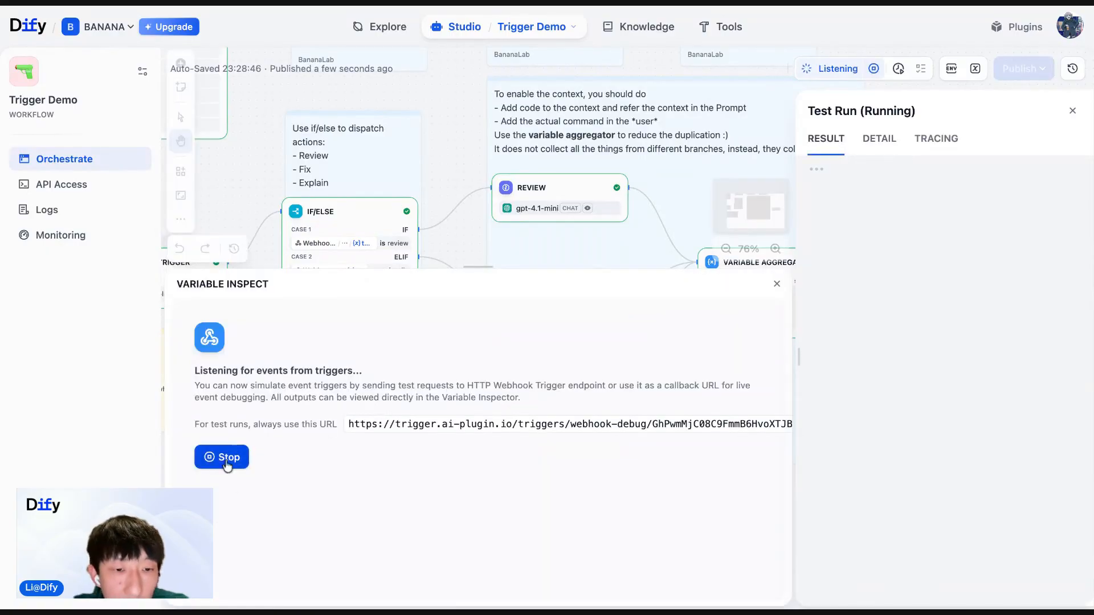